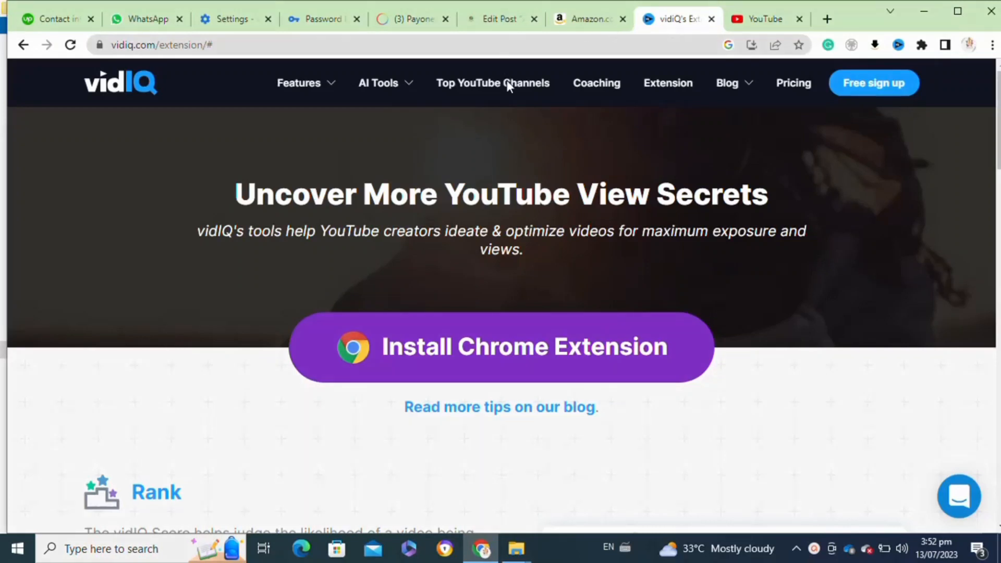
pyautogui.moveTo(351, 124)
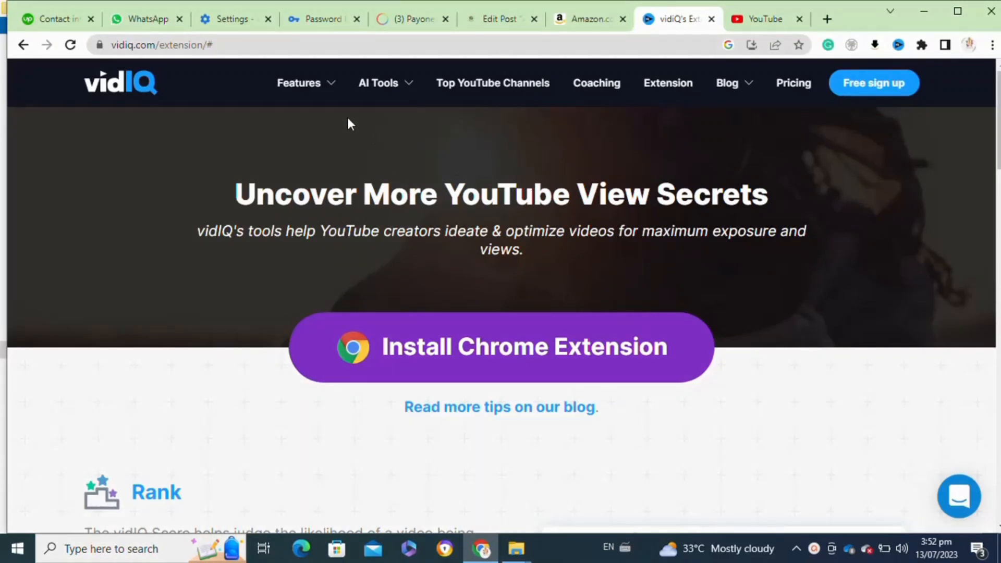
# Step: Reach the Keyword Tools page from the Features menu in the top navigation
pyautogui.click(298, 83)
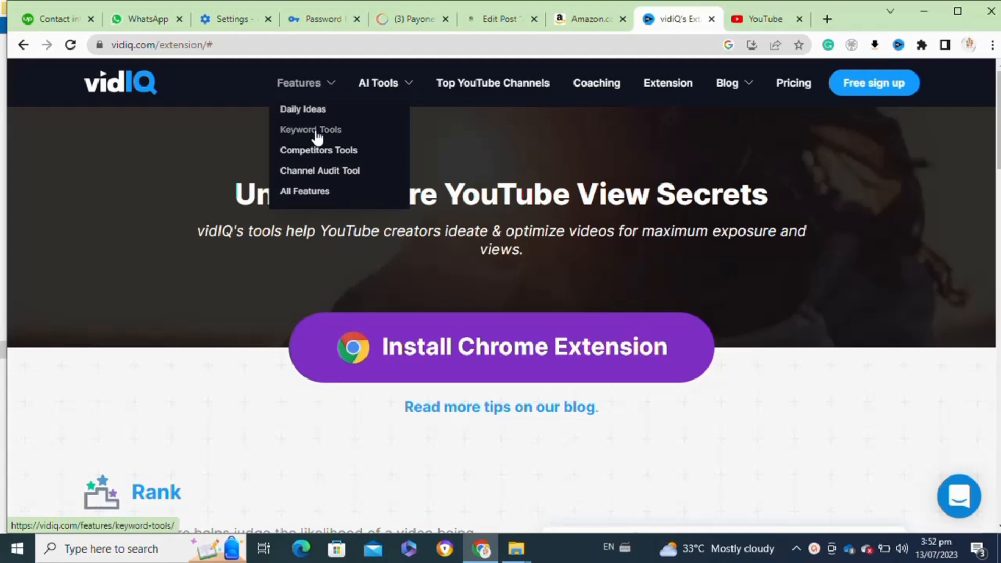
pyautogui.click(310, 130)
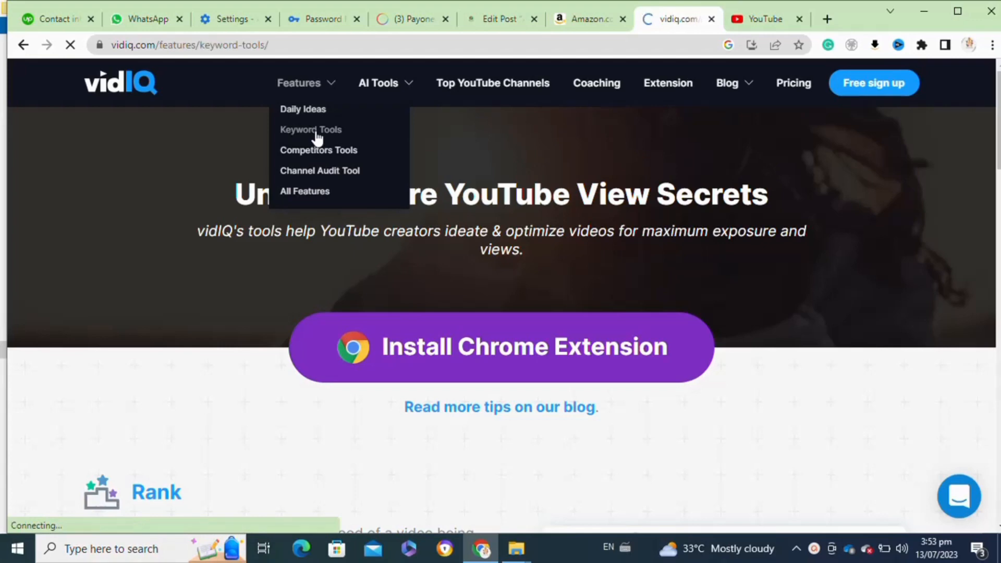
# Step: Scroll down the Keyword Tools page to the section on researching keywords in YouTube search
pyautogui.click(310, 129)
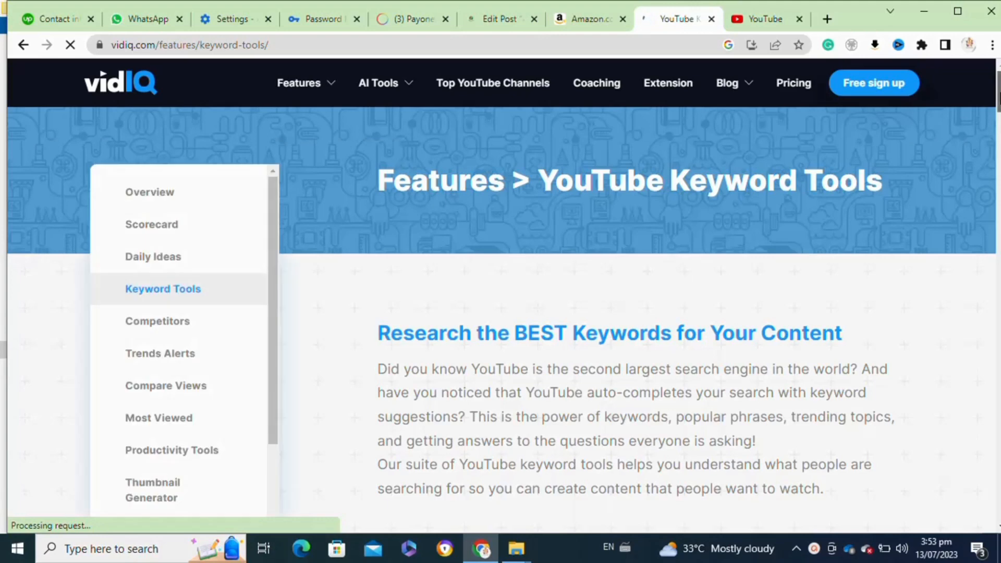
pyautogui.scroll(-3)
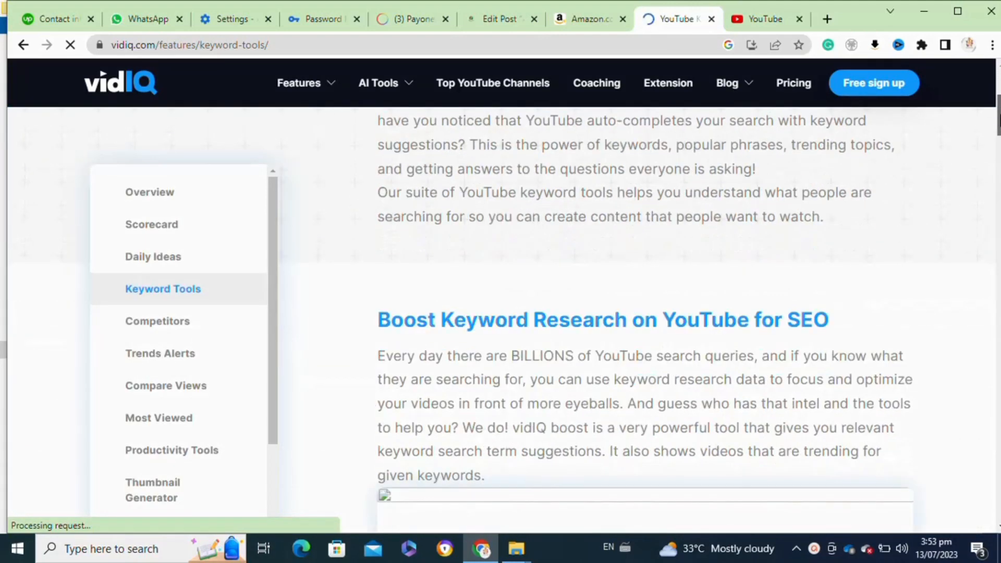
pyautogui.scroll(-3)
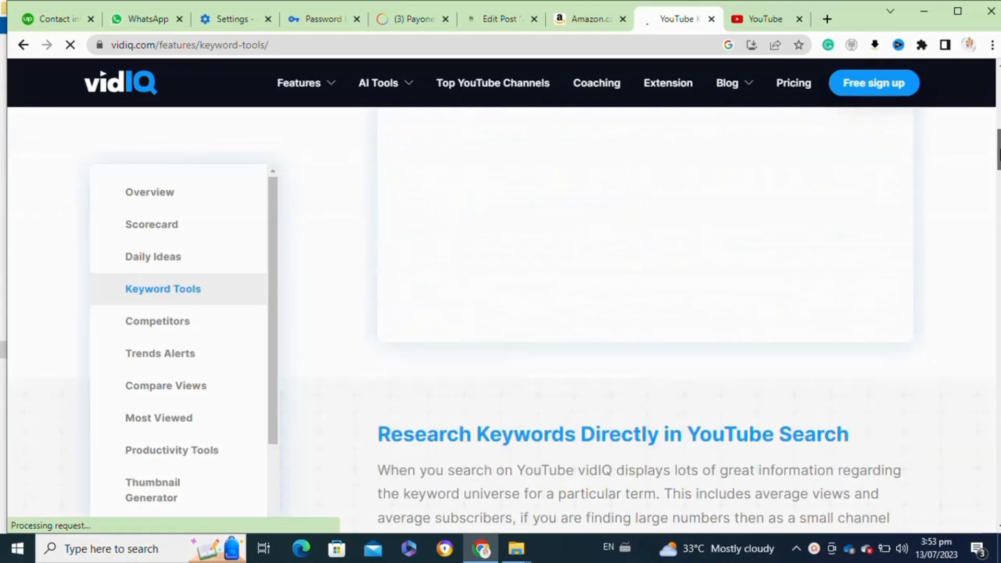
pyautogui.scroll(-3)
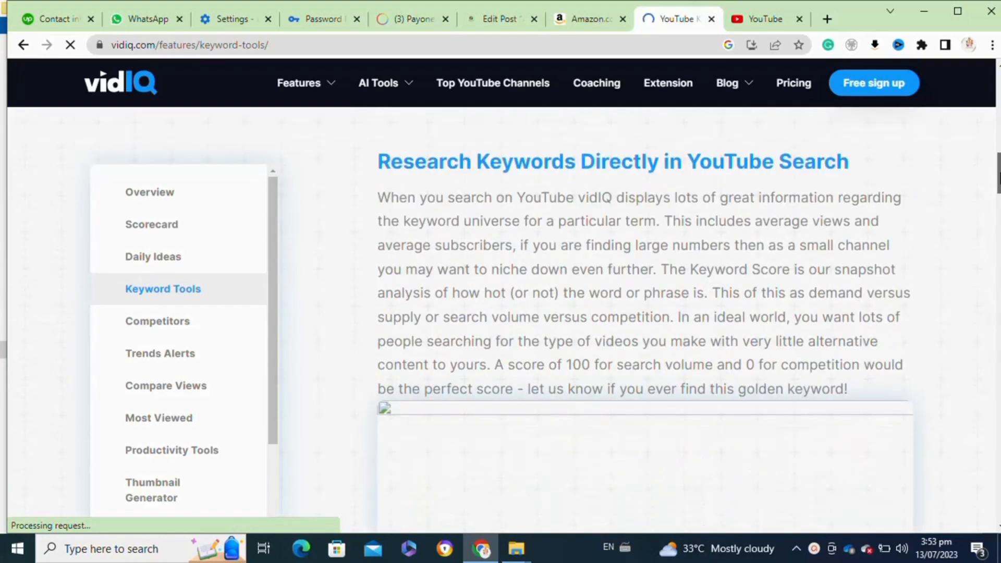
pyautogui.scroll(-3)
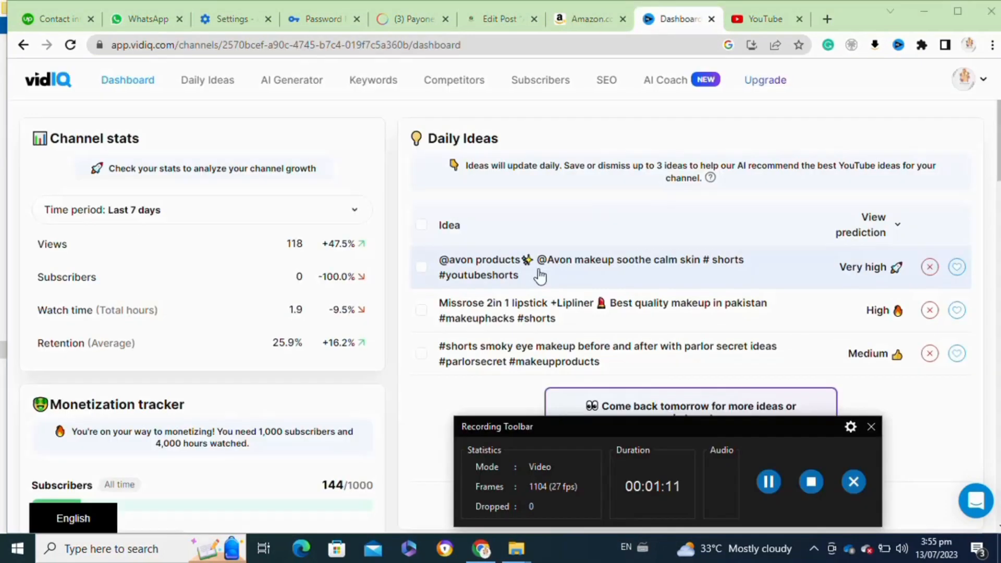
pyautogui.moveTo(524, 308)
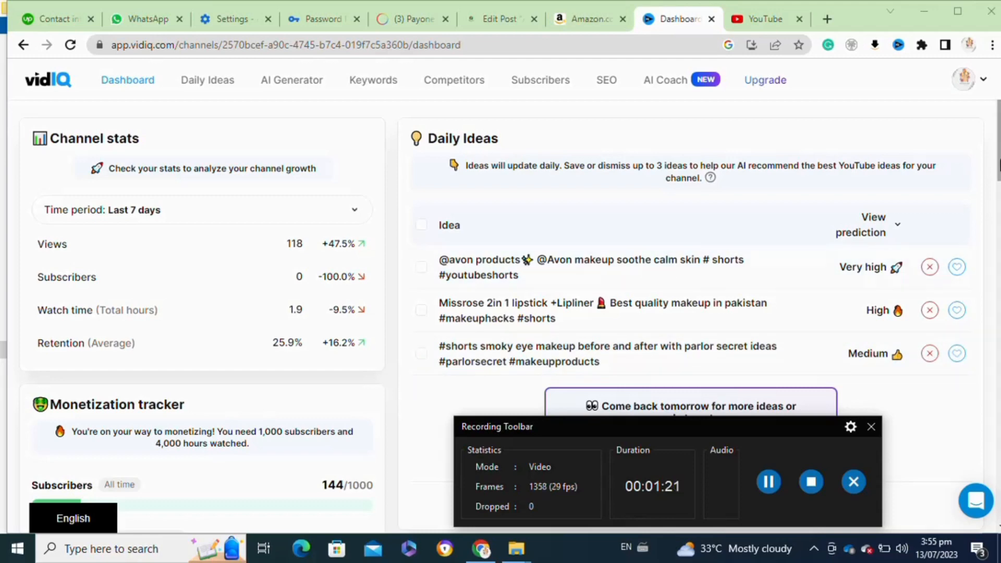
# Step: Scroll the dashboard past Channel stats and Daily Ideas to the Monetization tracker
pyautogui.scroll(-3)
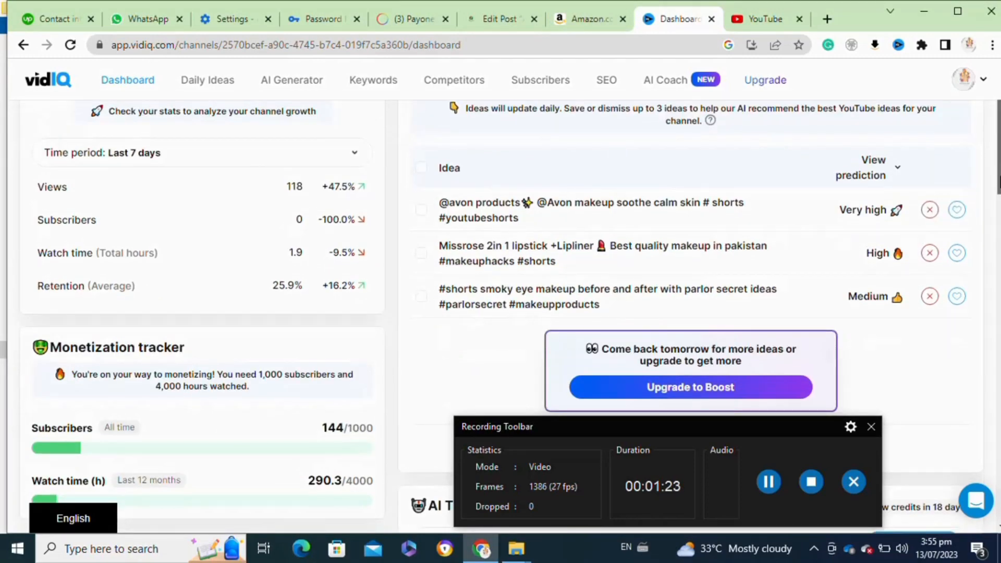
pyautogui.scroll(-3)
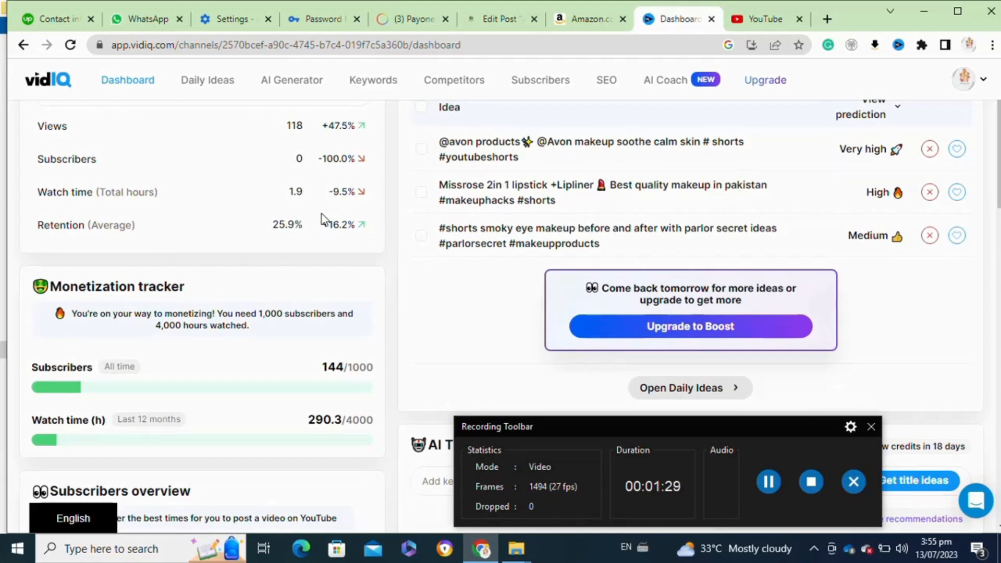
pyautogui.moveTo(805, 357)
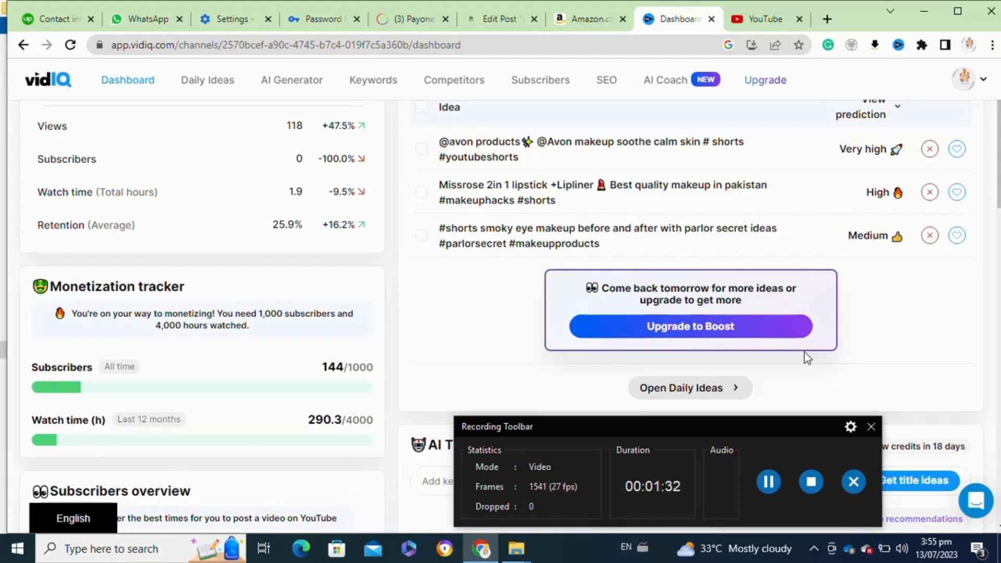
# Step: Go to the Keywords overview and start adding keywords under Top keyword opportunities
pyautogui.click(372, 79)
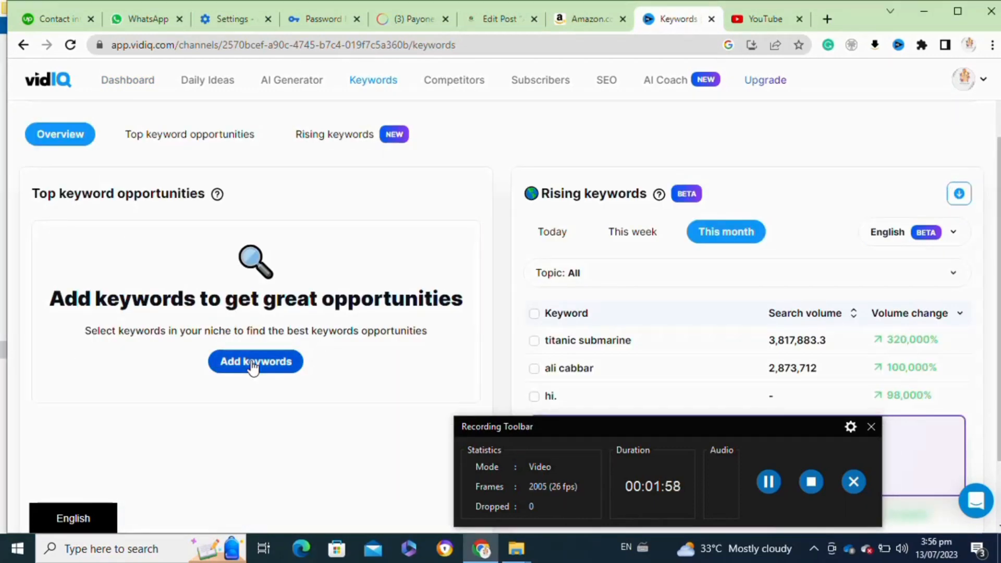
pyautogui.click(255, 362)
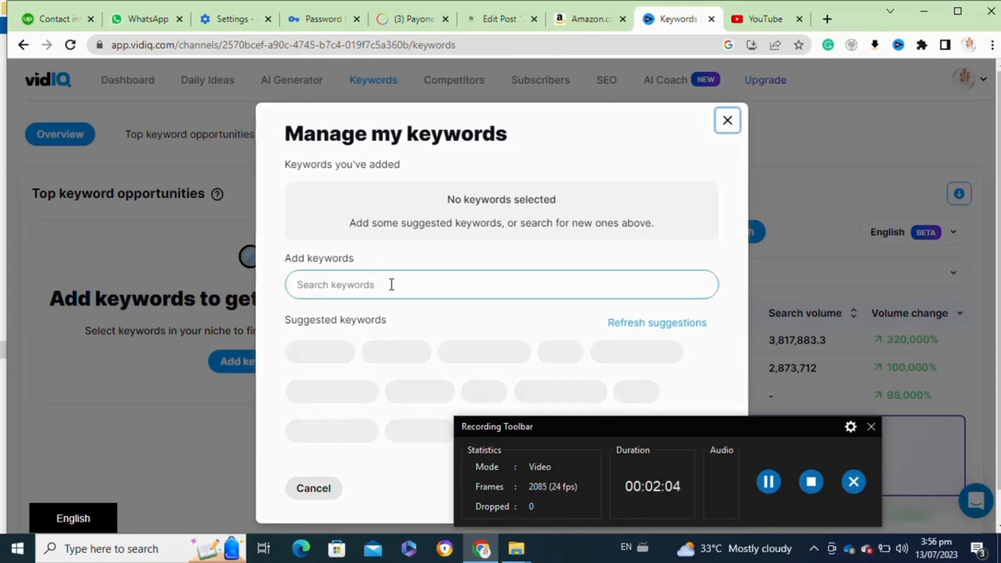
# Step: Search 'oriflame shampoo' and add 'oriflame shampoo review' to my tracked keywords
pyautogui.write('oriflame shampoo')
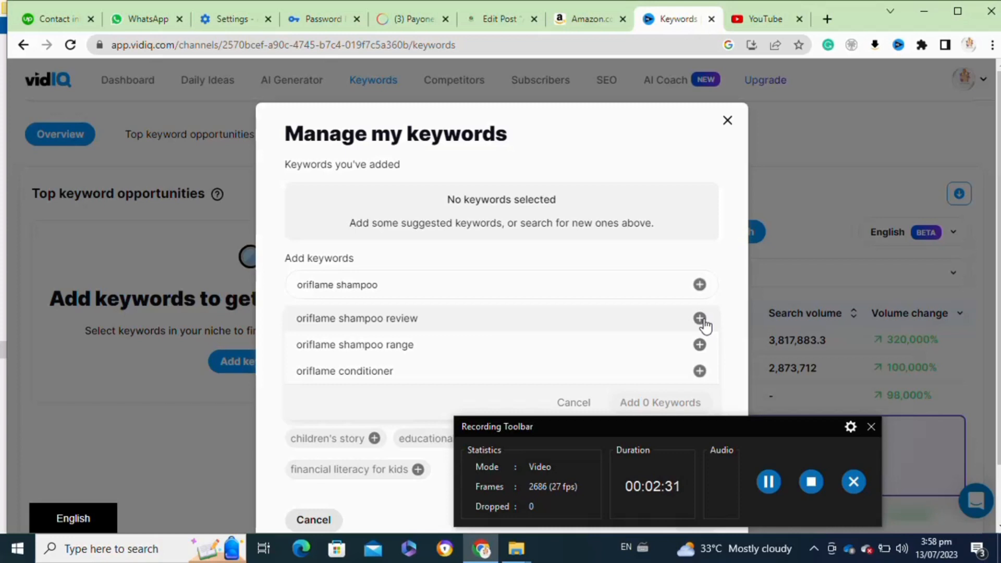
pyautogui.click(698, 317)
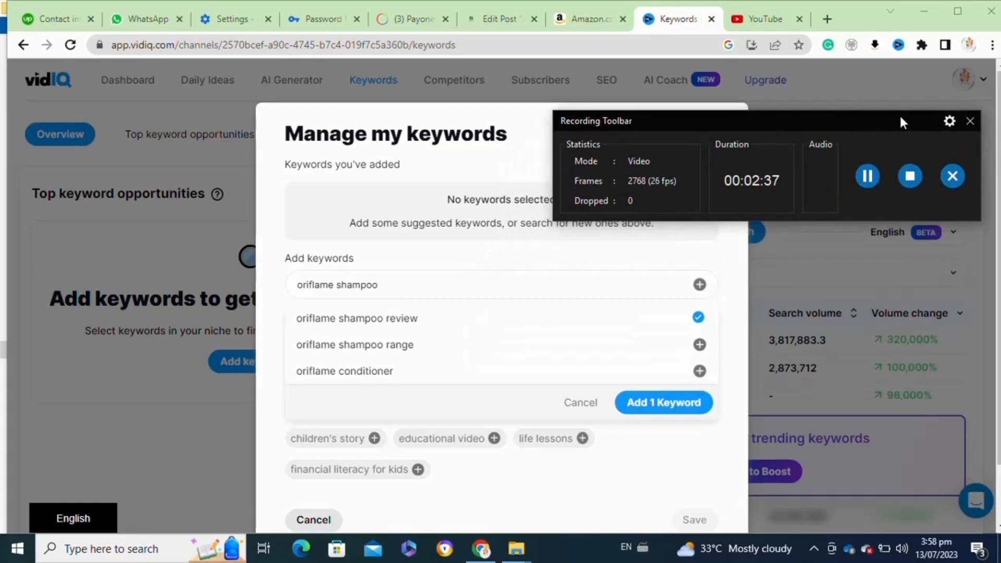
pyautogui.moveTo(671, 407)
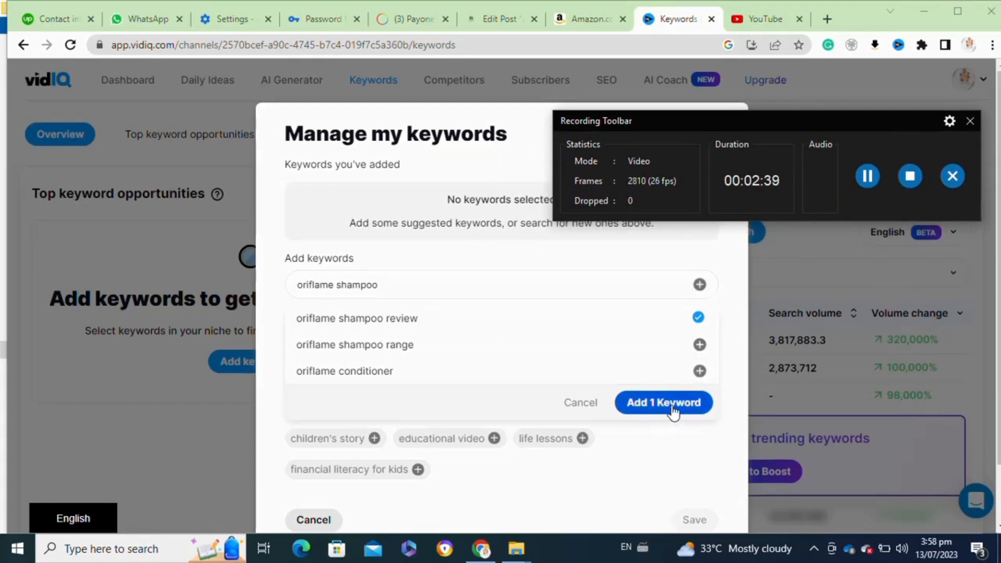
pyautogui.click(663, 402)
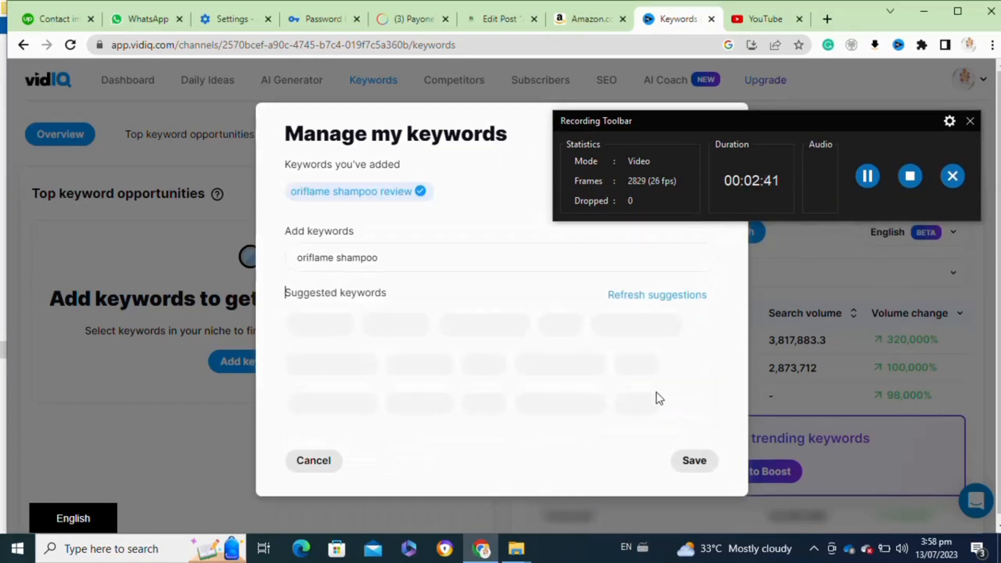